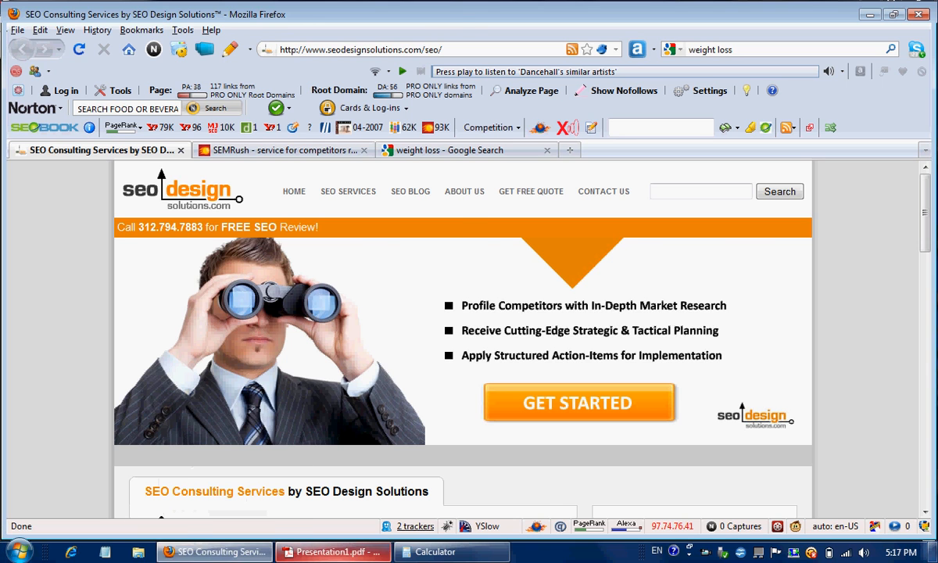
Bring up the 'weight loss' Google Search results tab and scroll to the page bottom.
click(333, 551)
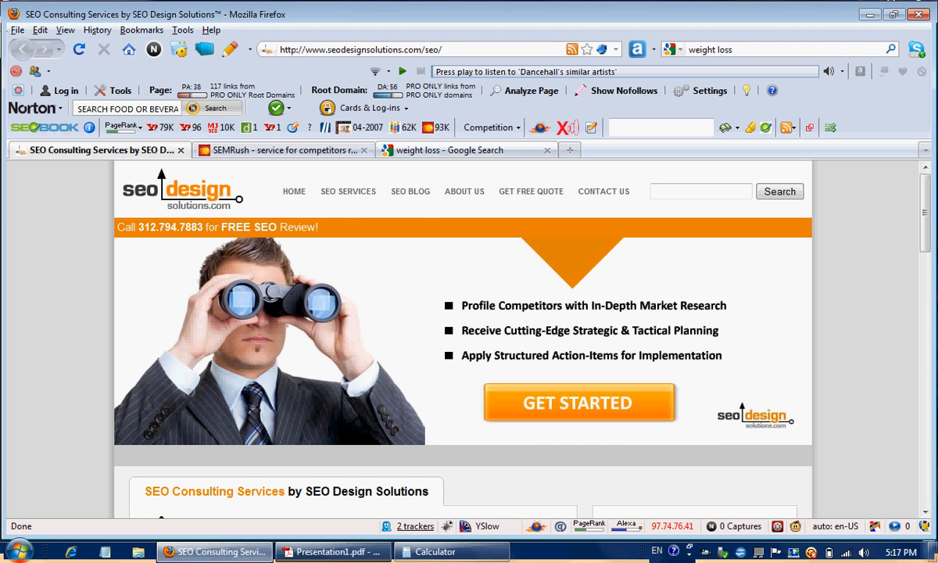
click(465, 149)
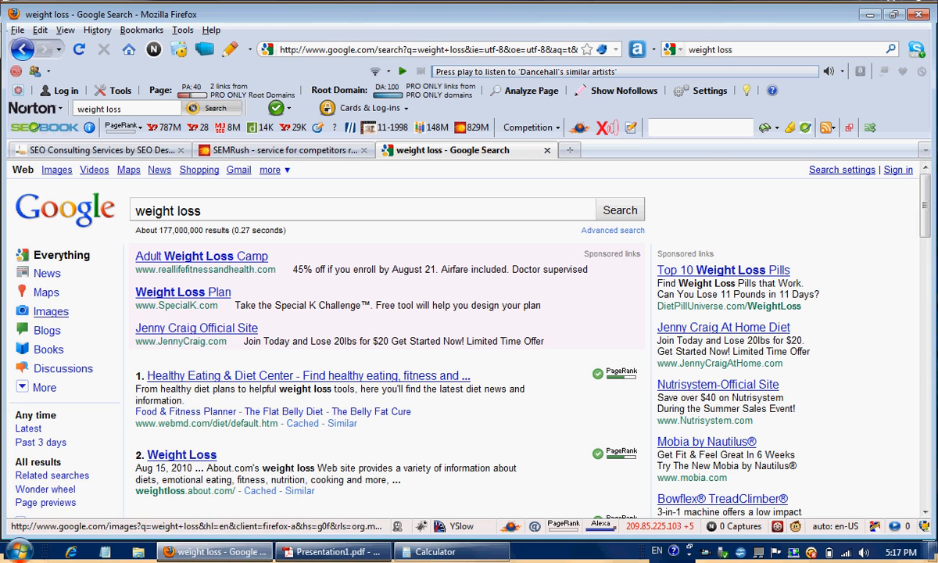
scroll(down, 3)
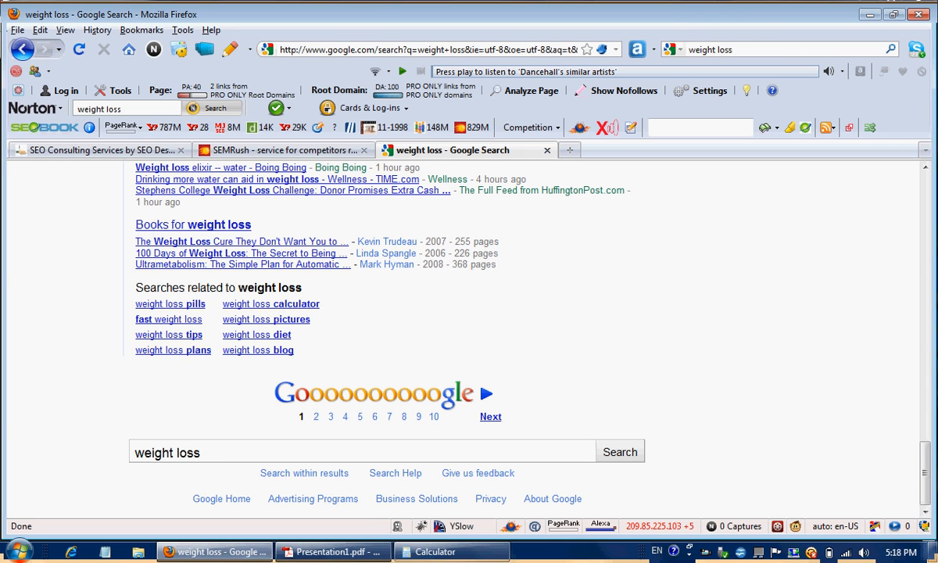
Re-run the weight loss search (about 177 million results) and scroll to related searches.
text(")
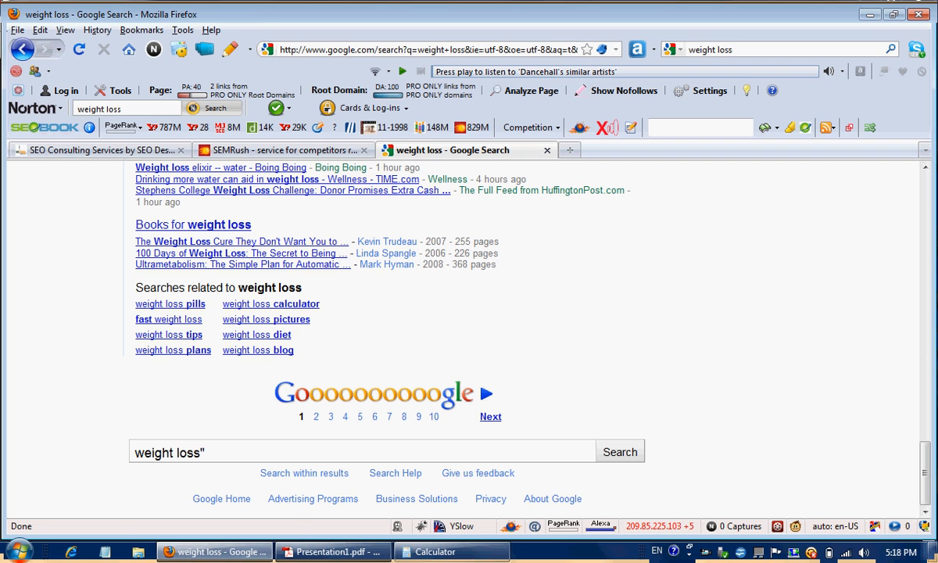
click(619, 450)
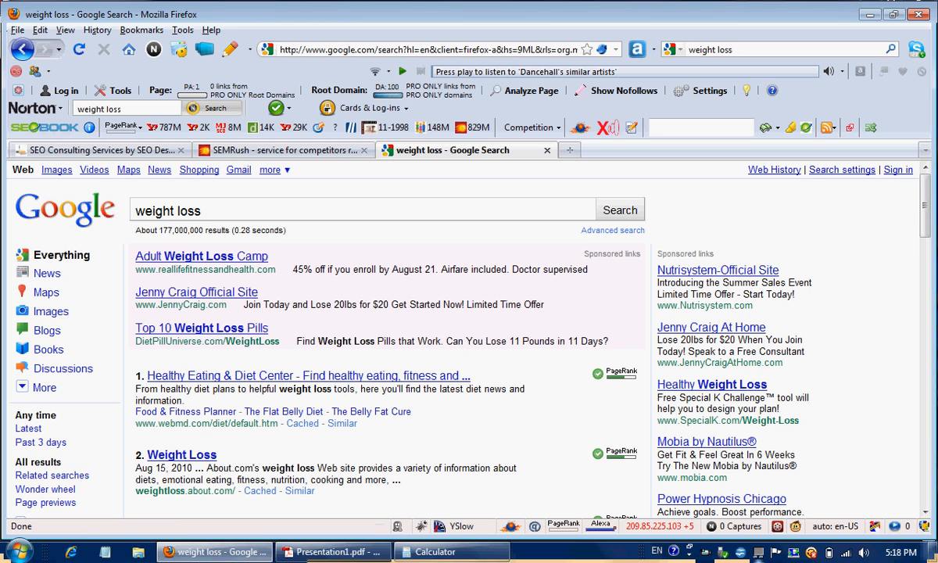
scroll(down, 3)
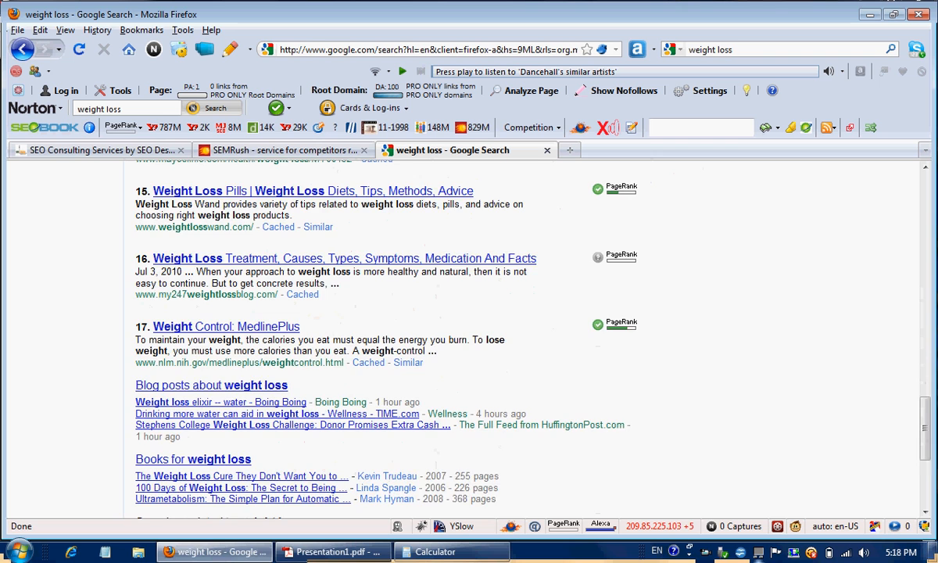
scroll(down, 3)
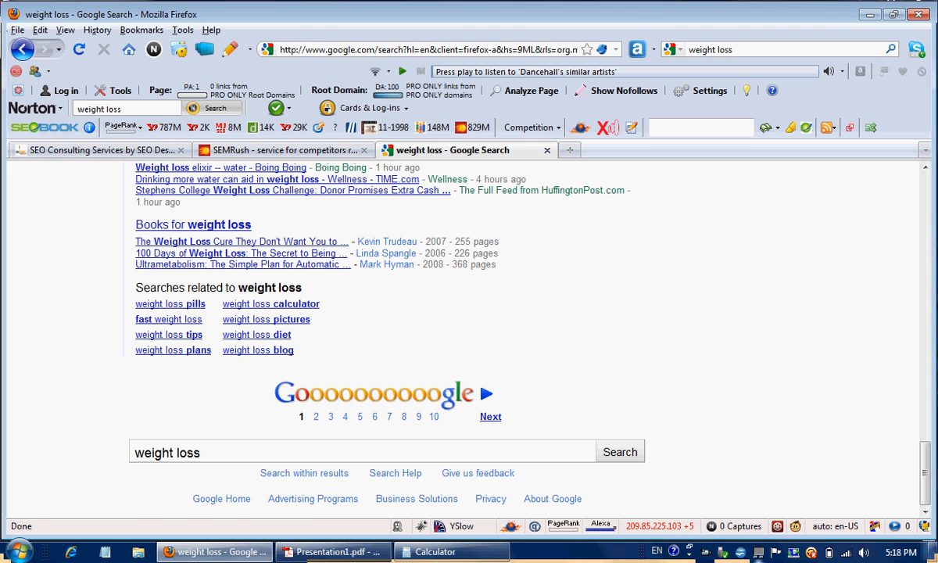
Follow the 'weight loss pills' related search, showing about 6,980,000 results.
click(170, 303)
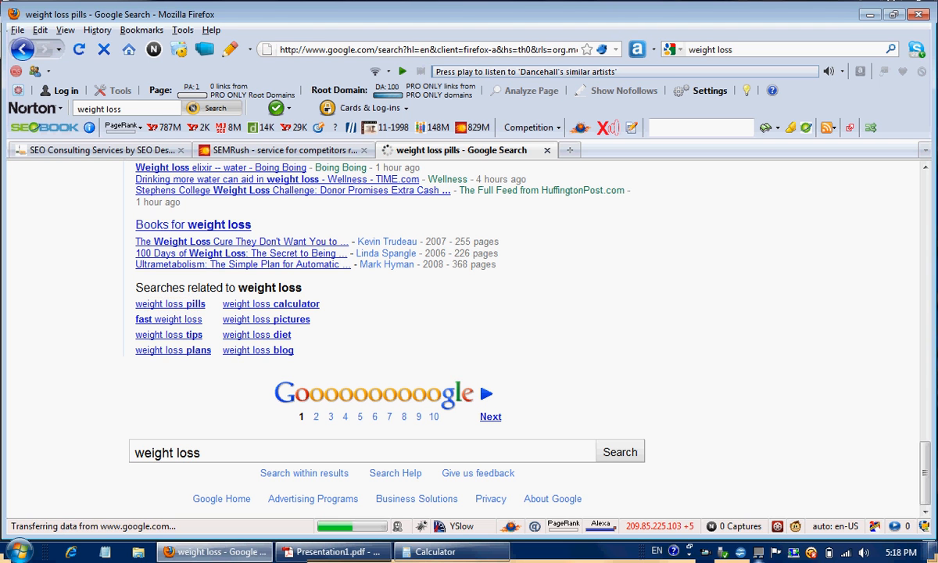
click(171, 303)
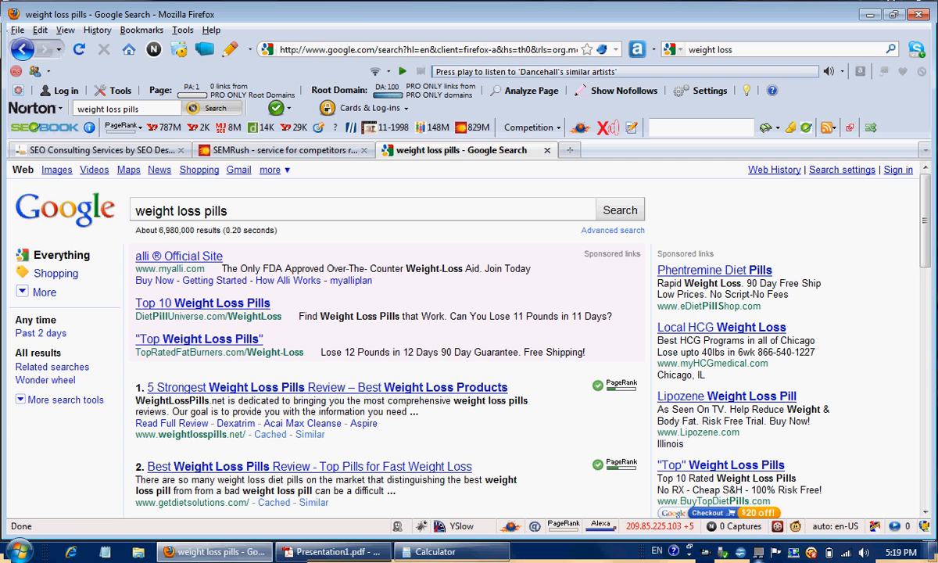
mouse_move(187, 433)
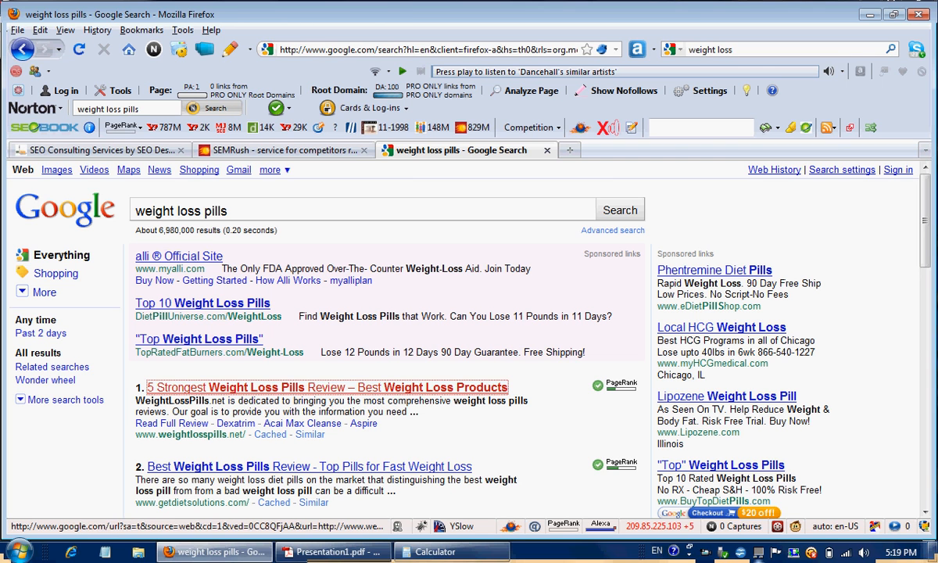
Open the top organic result, weightlosspills.net's '5 Strongest Weight Loss Pills' review page.
click(327, 387)
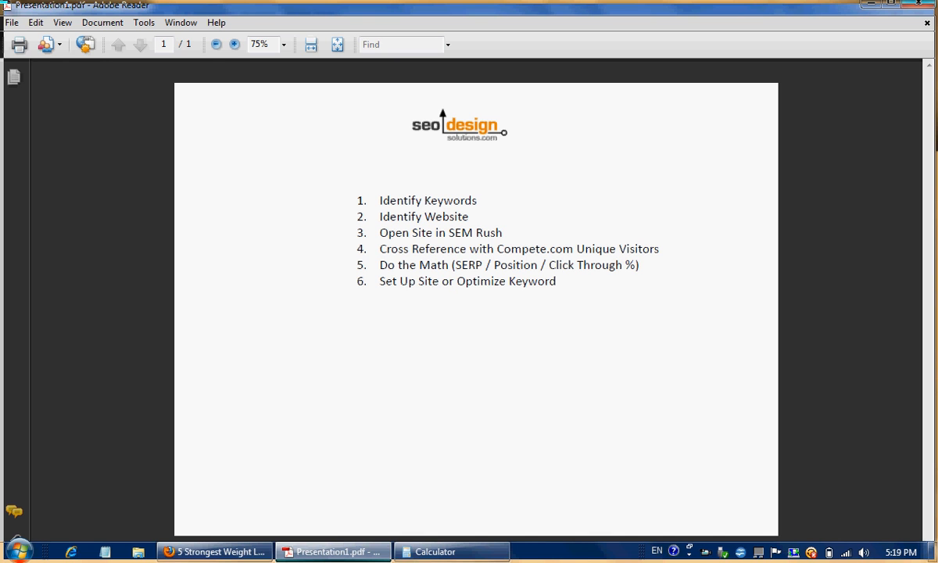
Leave the presentation and return to the weightlosspills.net homepage in Firefox.
click(213, 551)
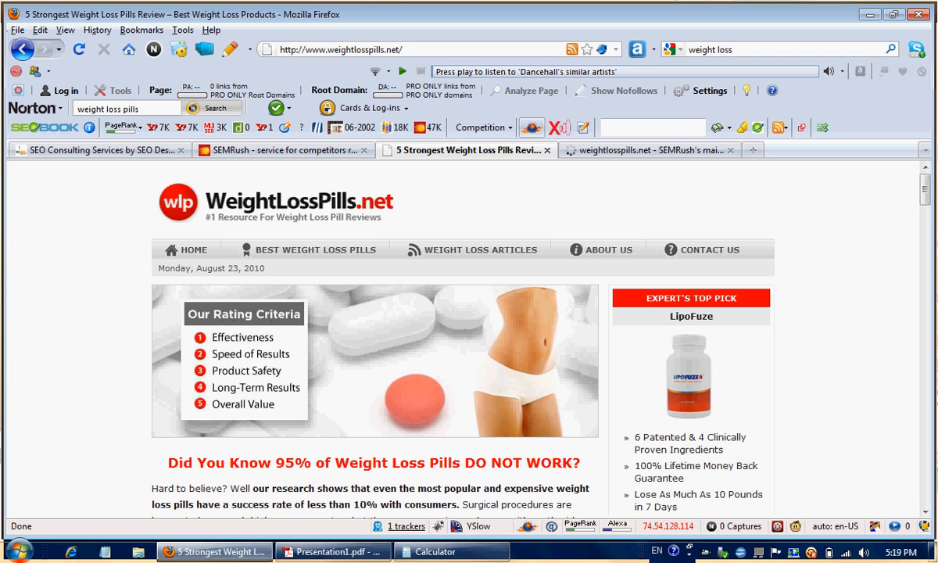
mouse_move(648, 149)
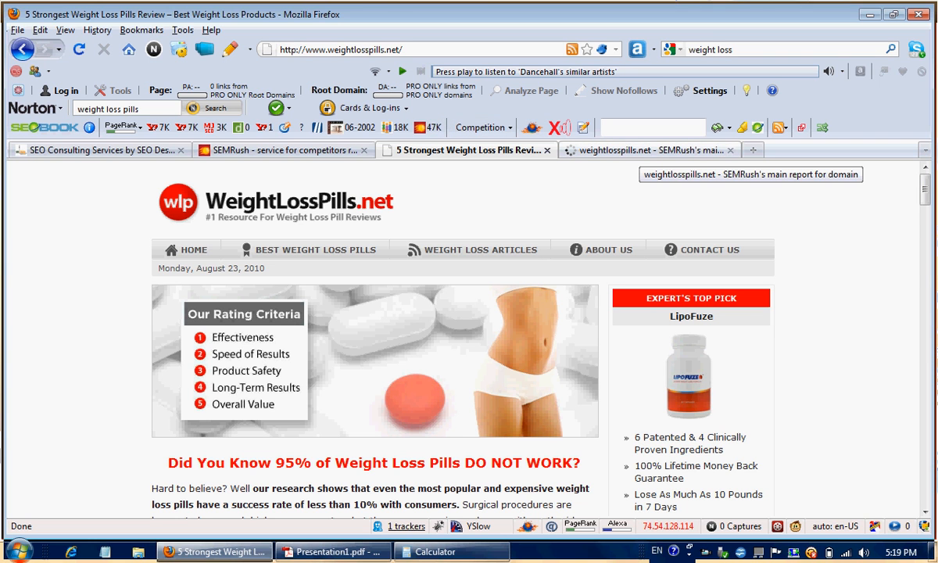
Show SEMrush's main weightlosspills.net report listing its 483 organic keywords.
click(644, 149)
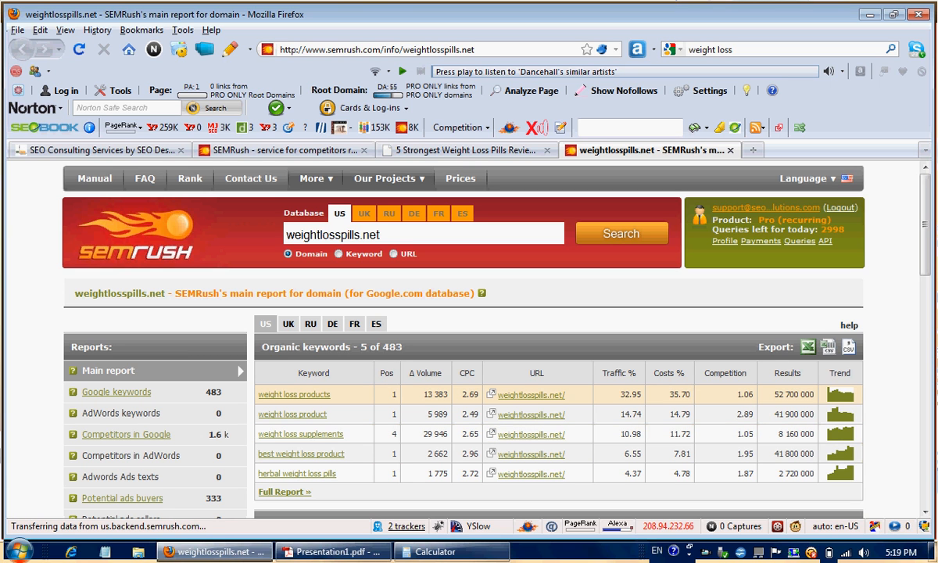
mouse_move(311, 473)
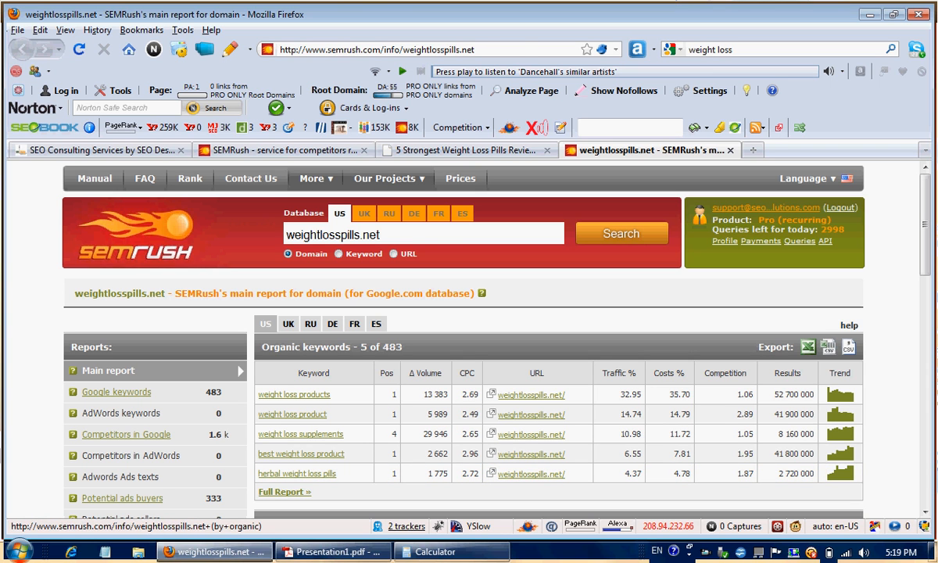
click(115, 391)
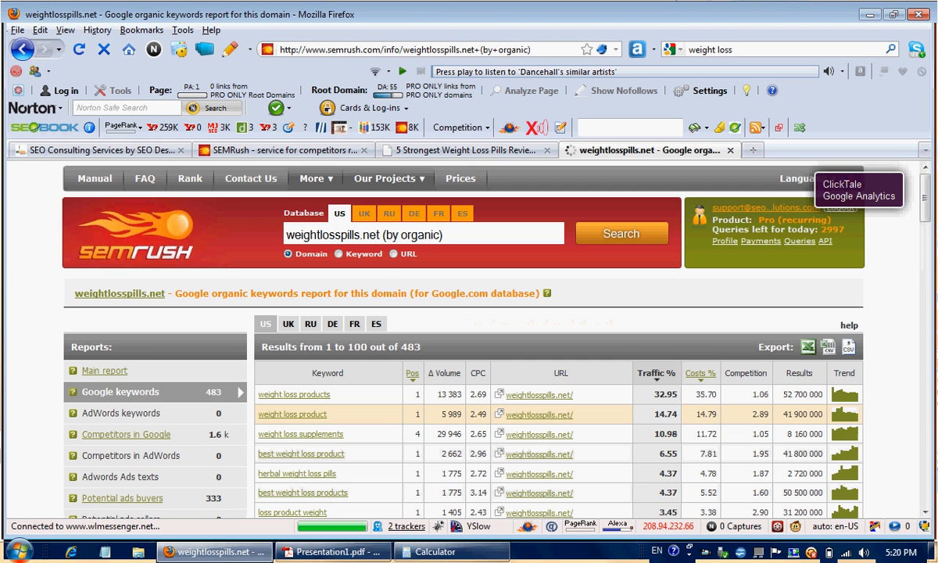
scroll(down, 3)
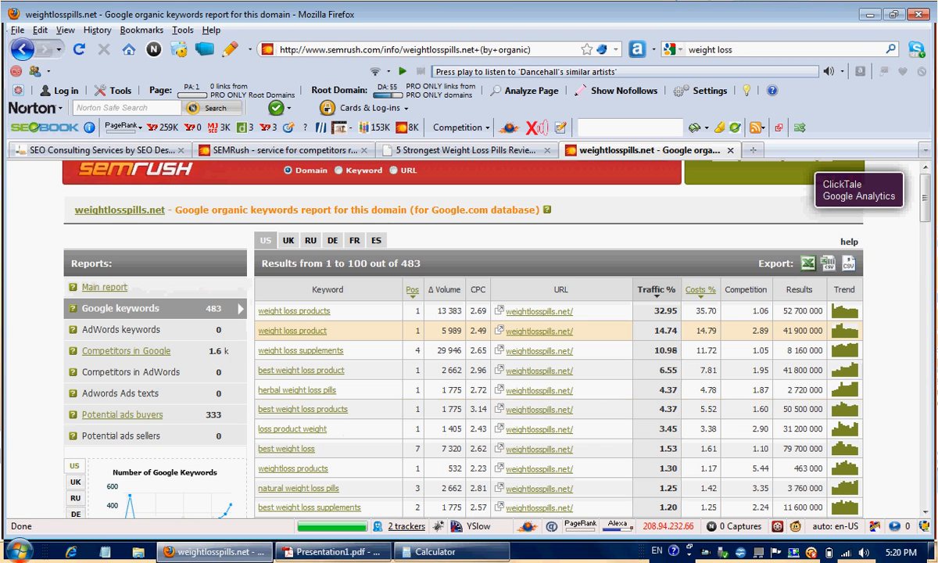
scroll(down, 3)
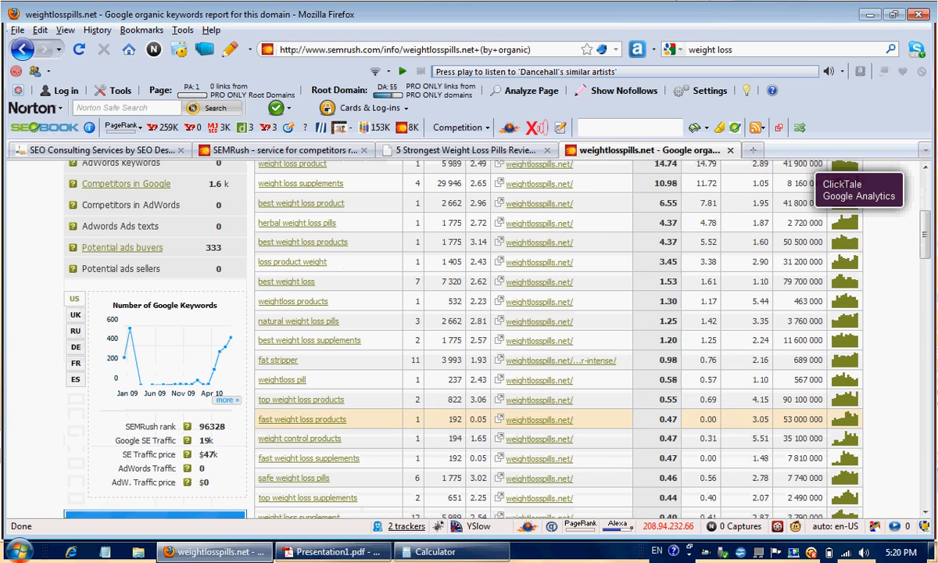
mouse_move(301, 399)
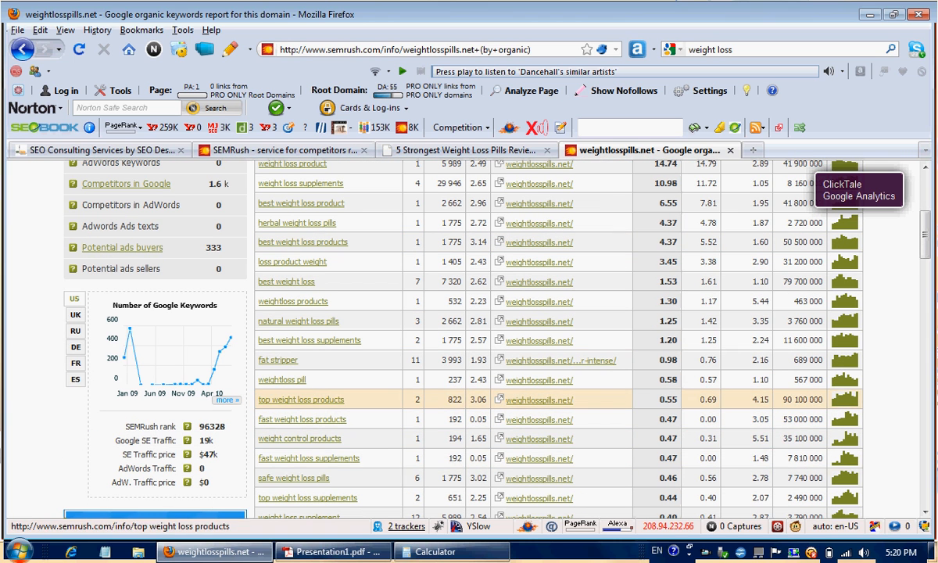
scroll(down, 3)
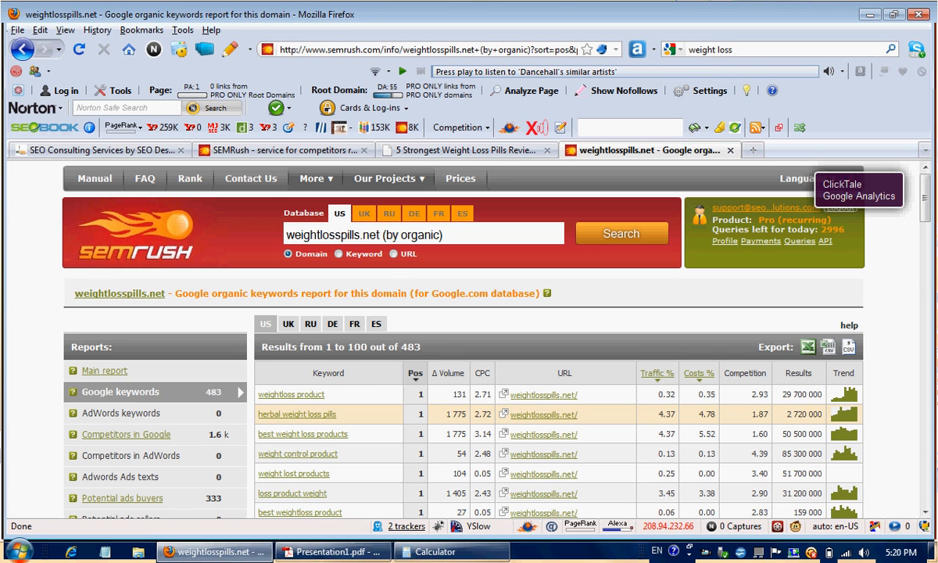
scroll(down, 3)
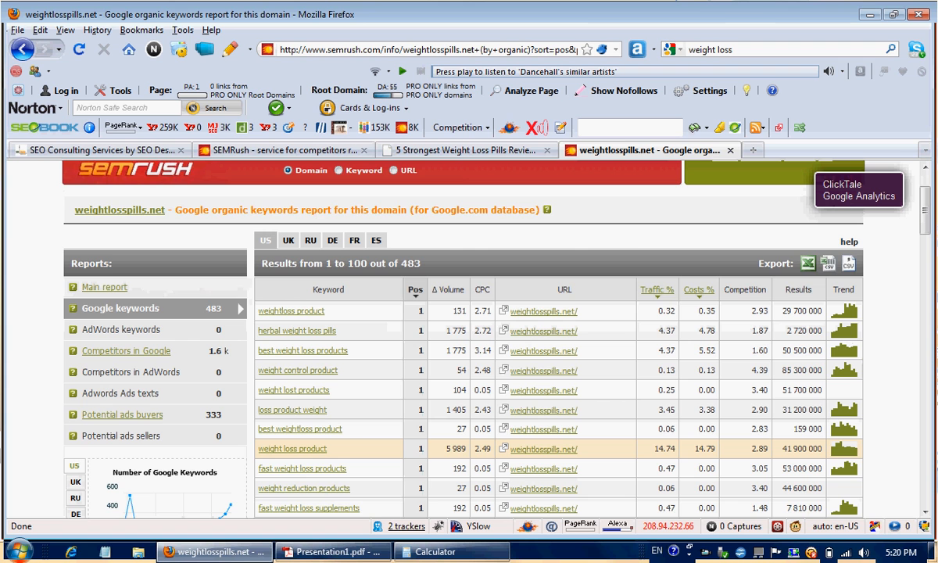
scroll(down, 3)
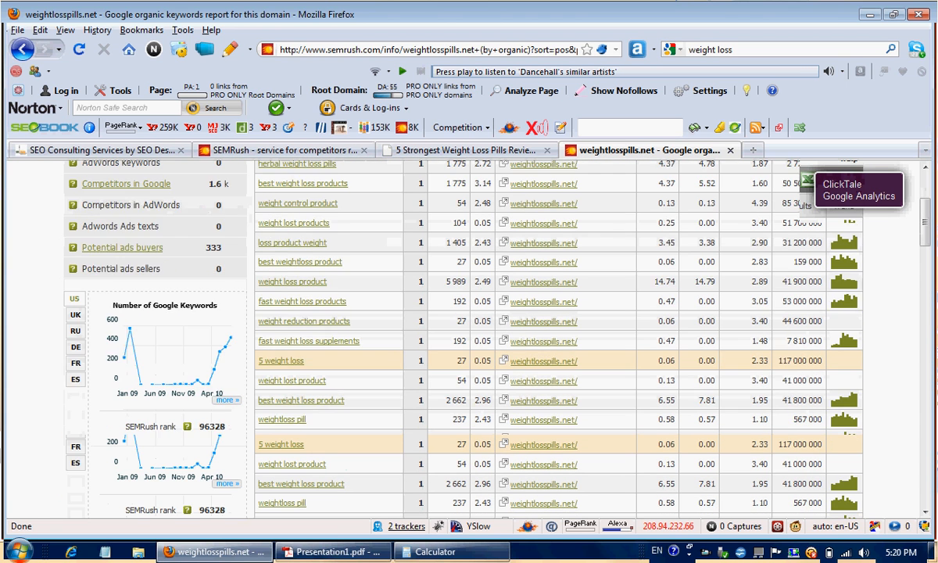
scroll(down, 3)
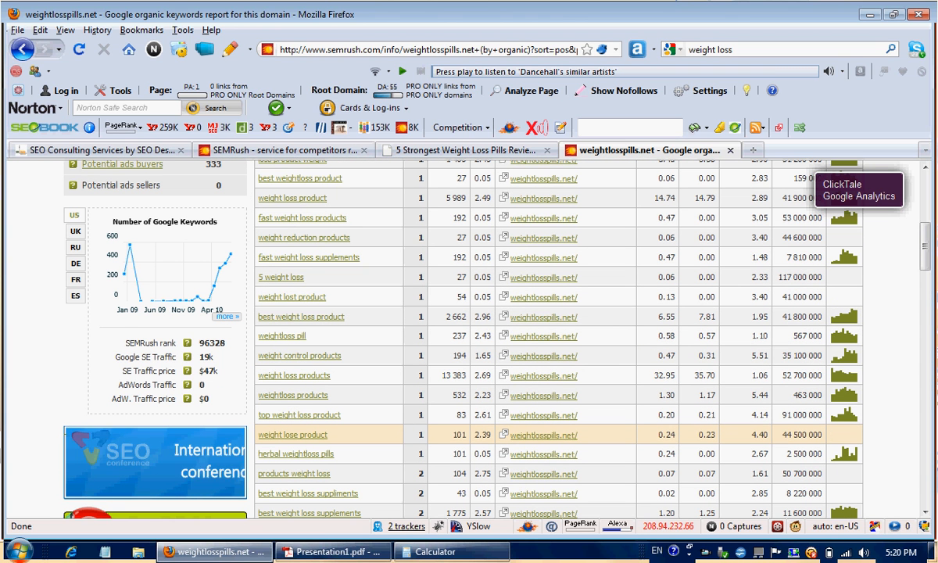
scroll(down, 3)
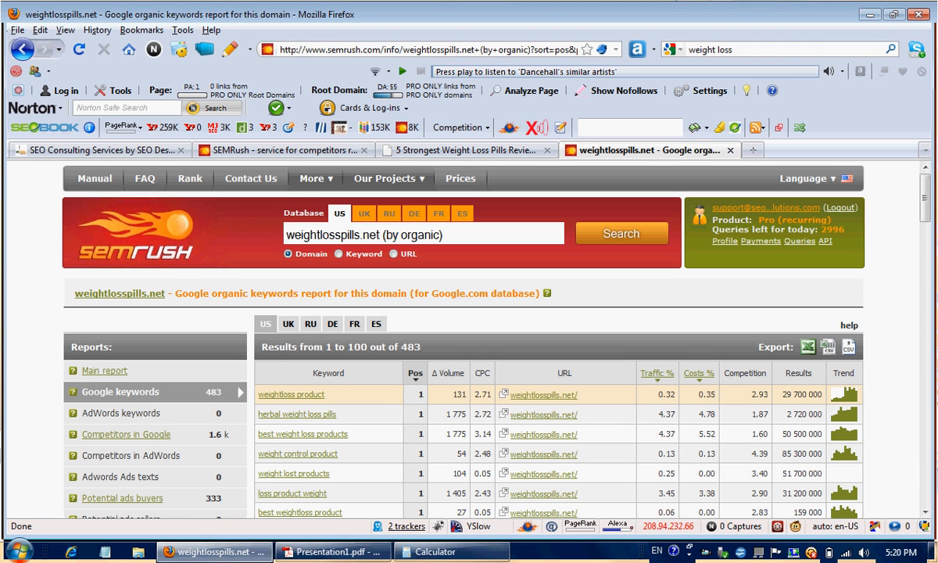
Sort the keyword table by Traffic %, putting weight loss products first at 32.95%.
click(656, 372)
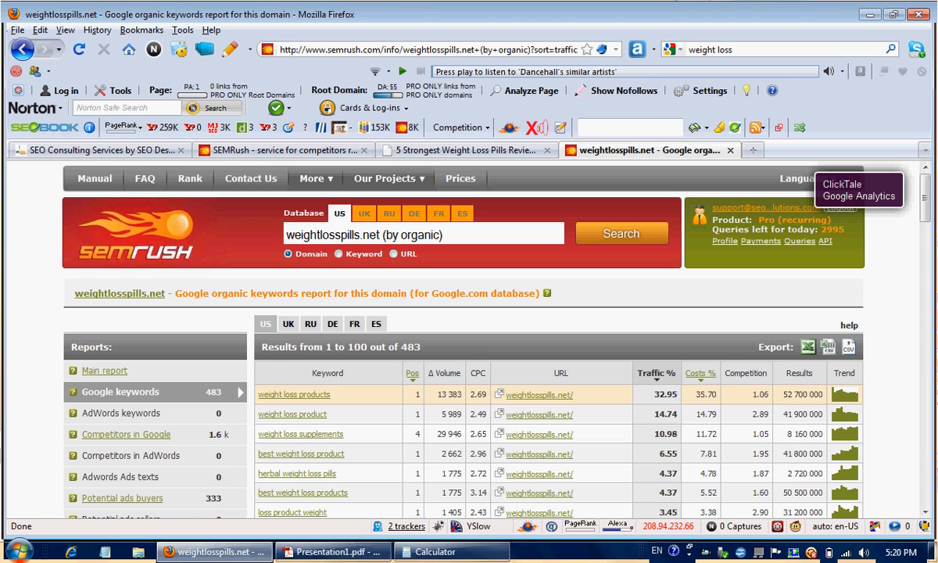
mouse_move(292, 415)
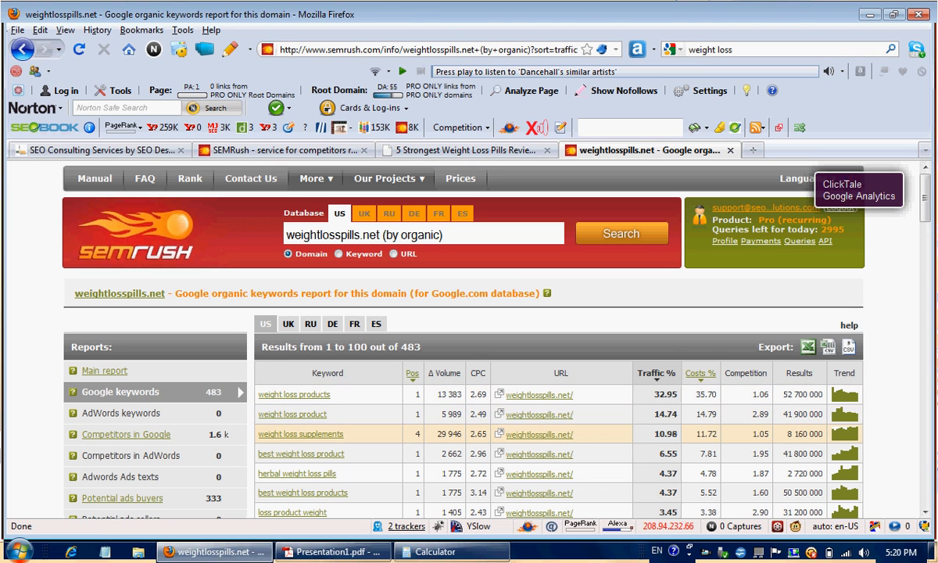
mouse_move(655, 372)
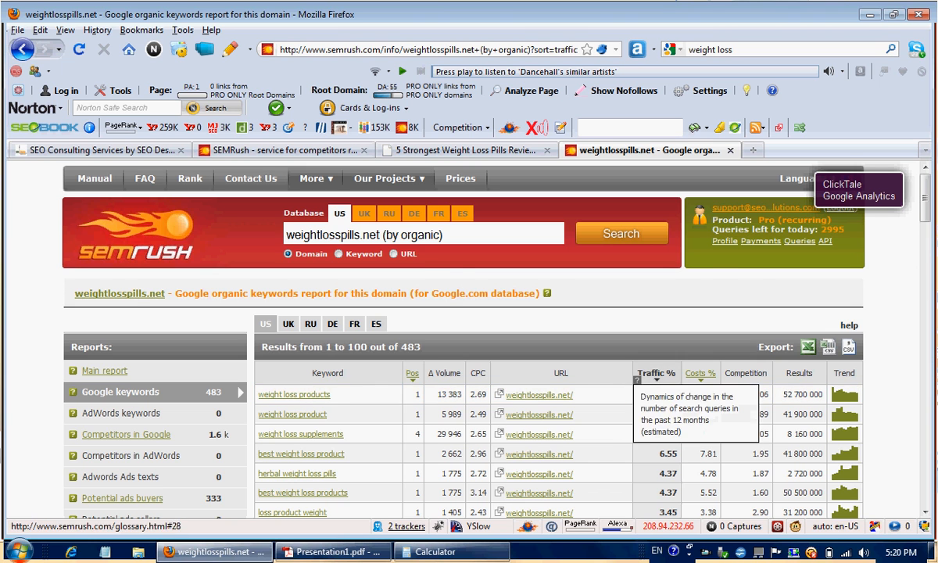
scroll(down, 3)
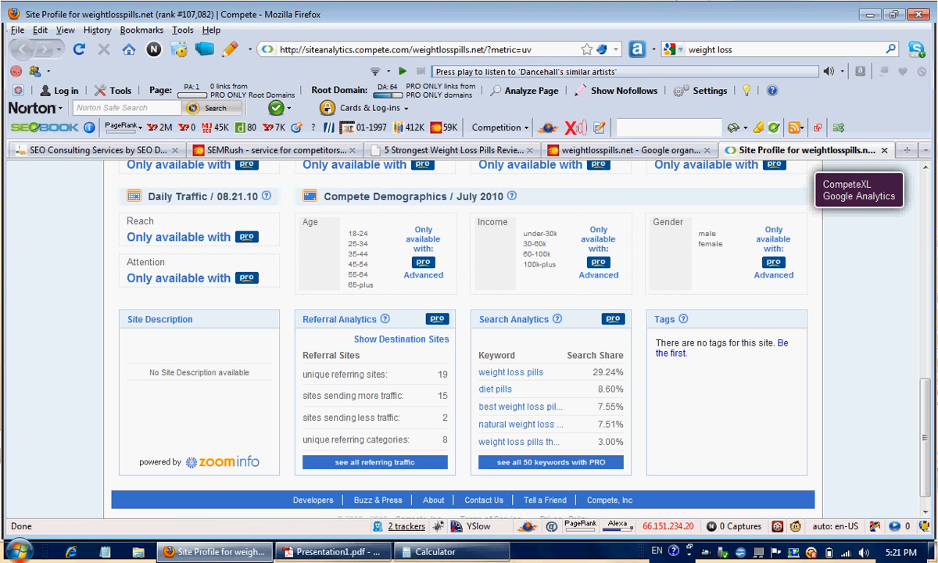
mouse_move(510, 372)
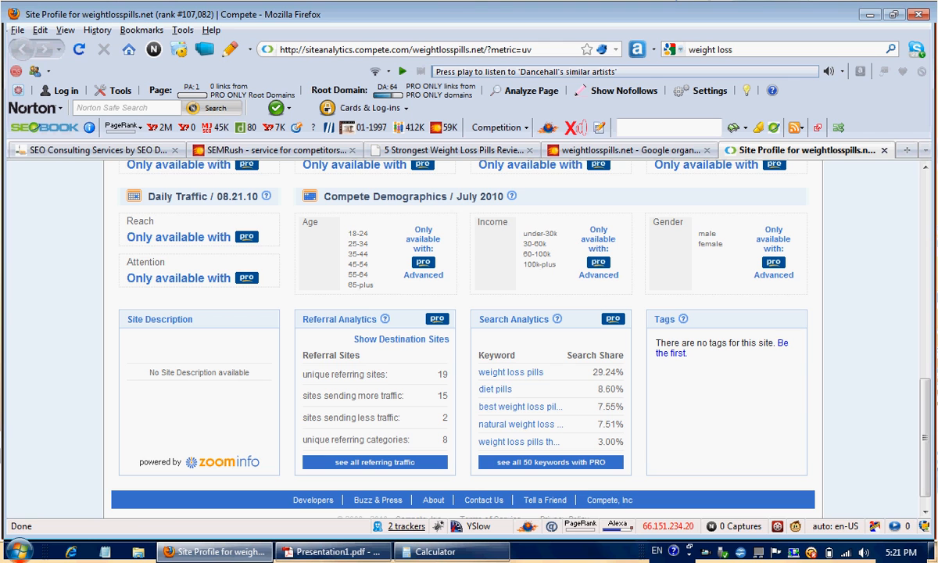
mouse_move(519, 423)
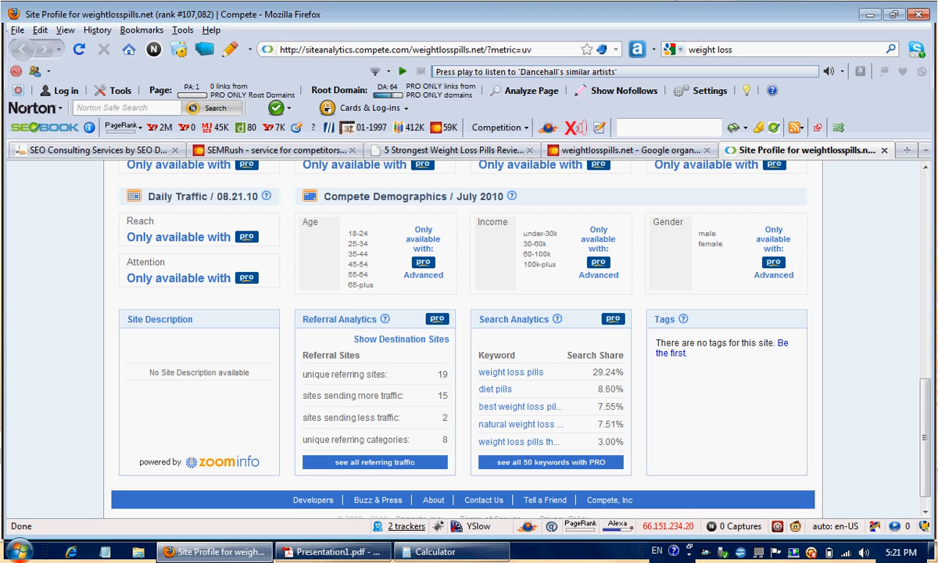
mouse_move(511, 372)
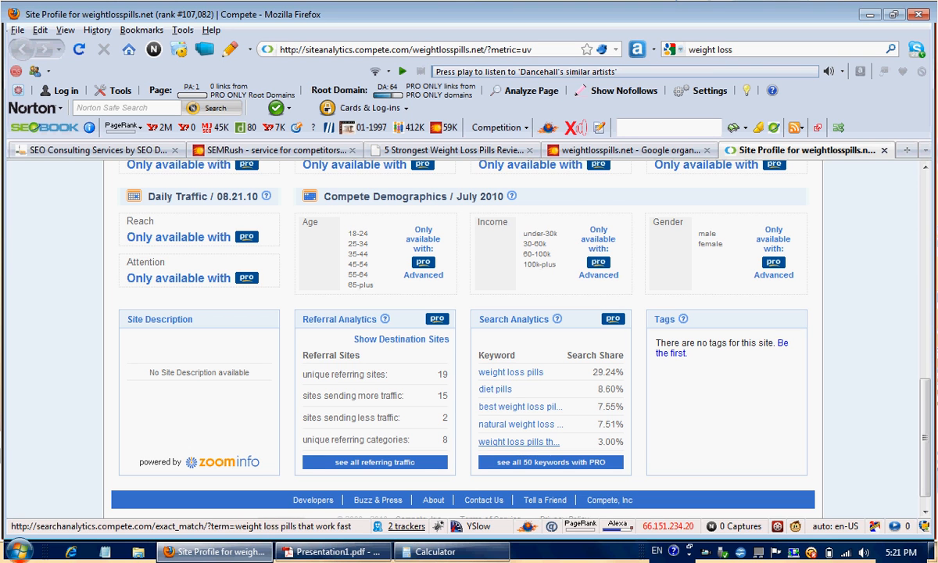
Return to the top of the Compete profile with site statistics and unique visitors graph.
scroll(up, 3)
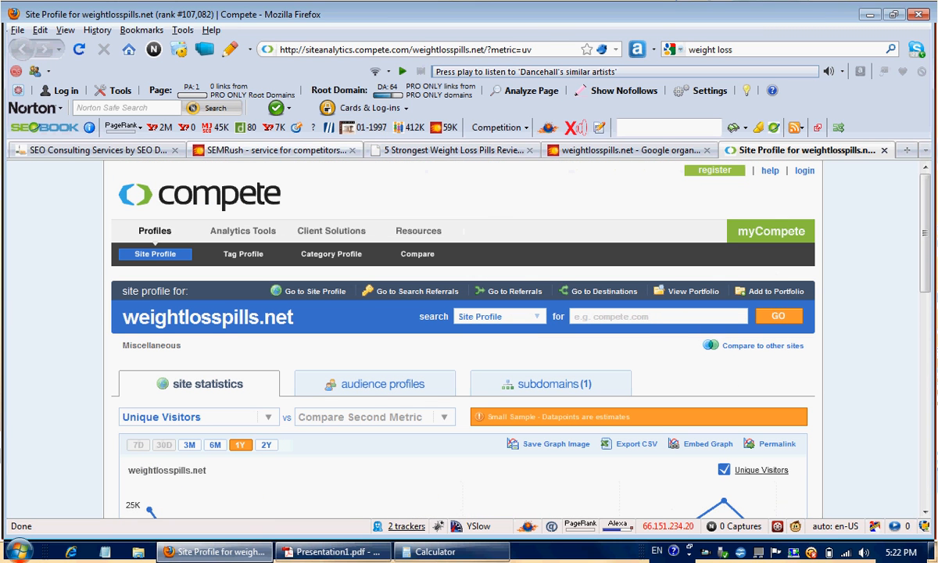
Open Alexa traffic details for weightlosspills.net from its homepage tab.
click(452, 149)
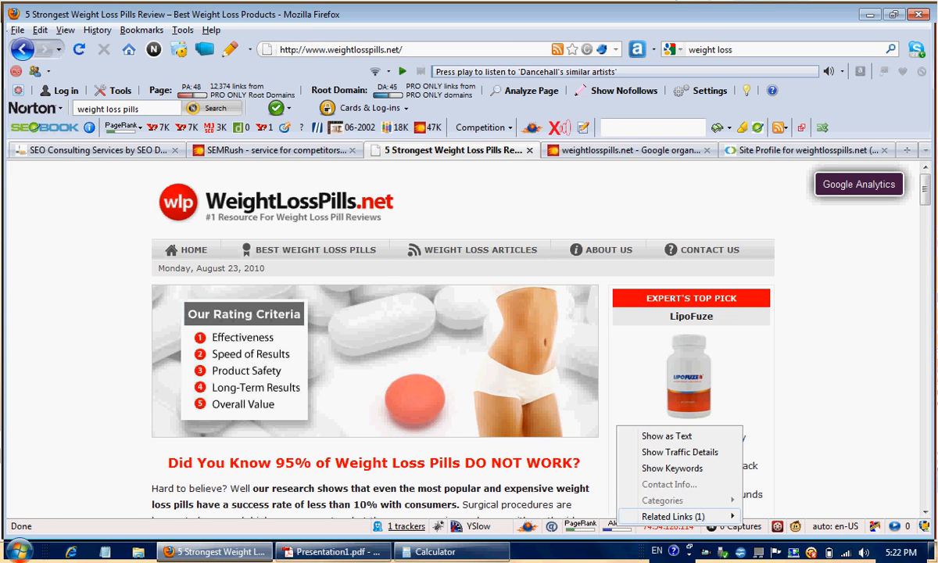
mouse_move(679, 452)
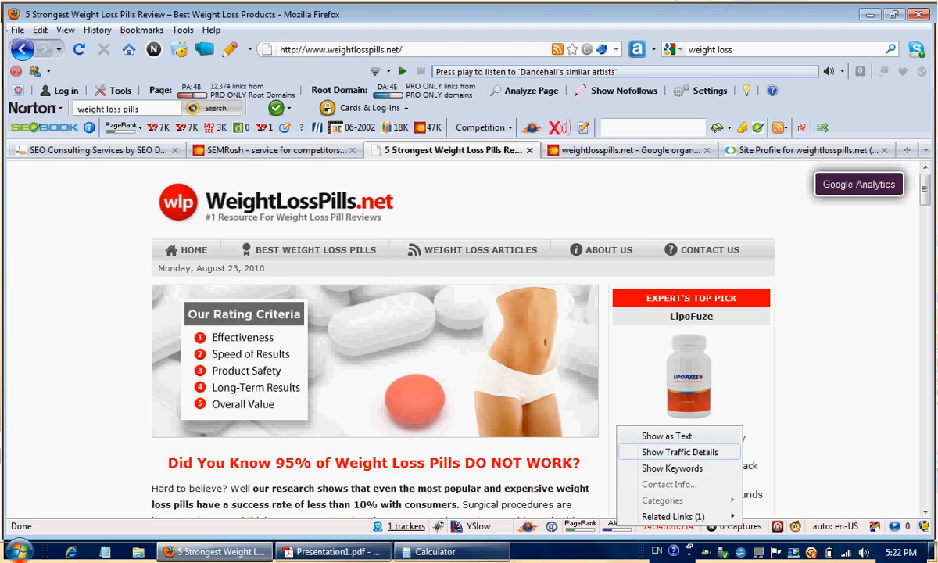
click(676, 451)
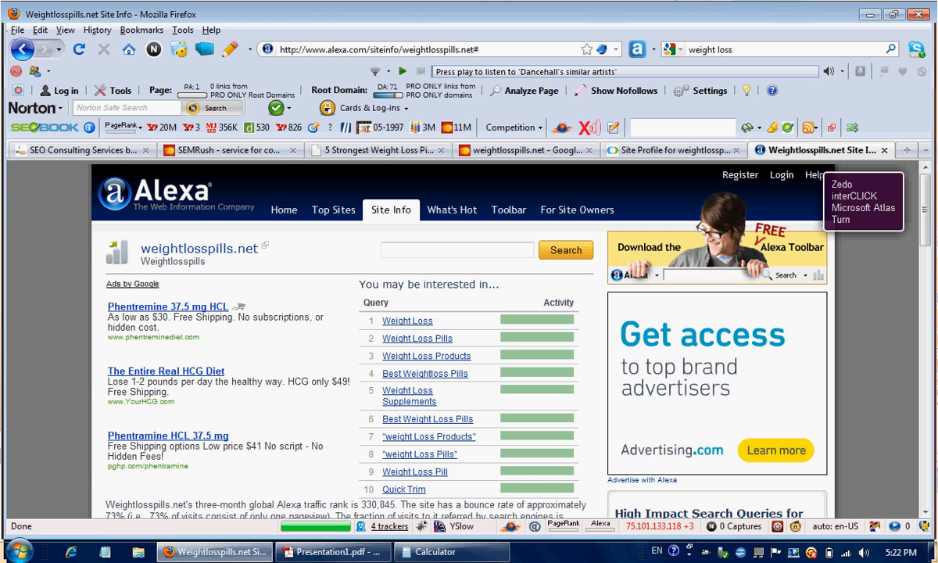
Review Alexa Search Analytics (weight loss pills at 83%), then return to the checklist presentation.
scroll(down, 3)
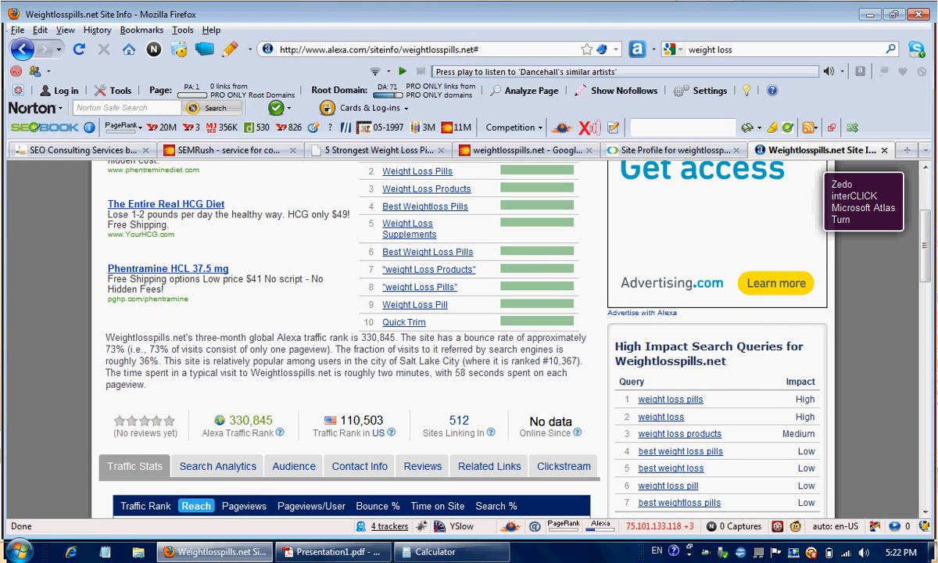
scroll(down, 3)
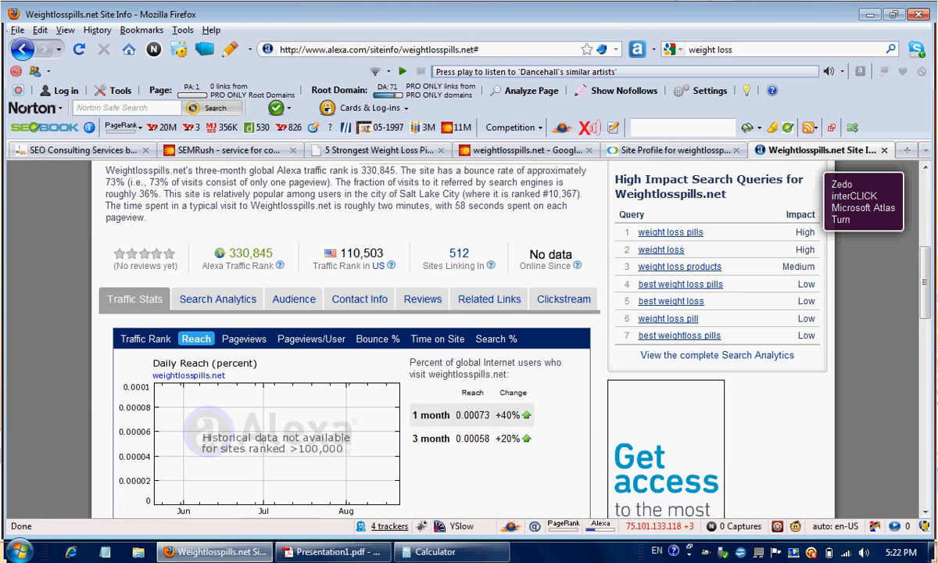
click(217, 298)
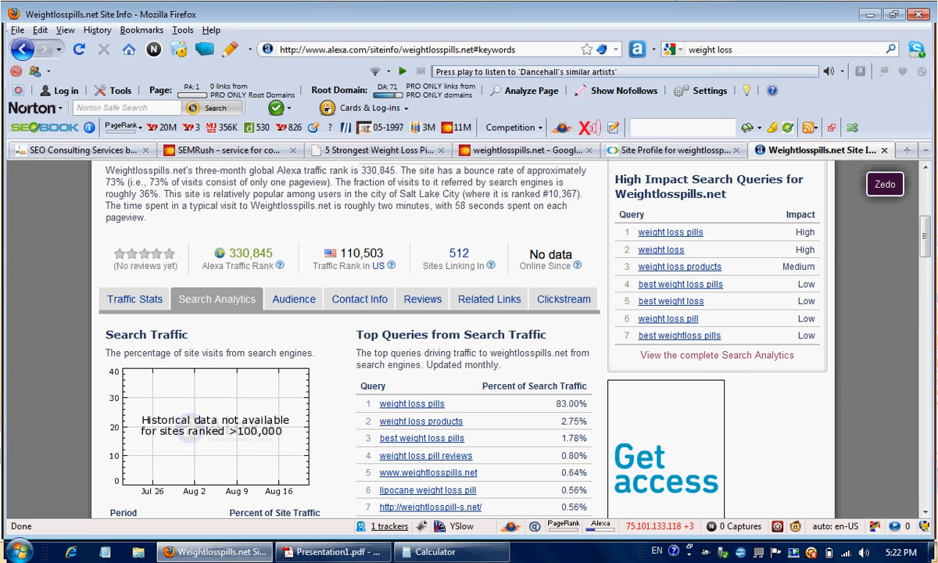
scroll(down, 3)
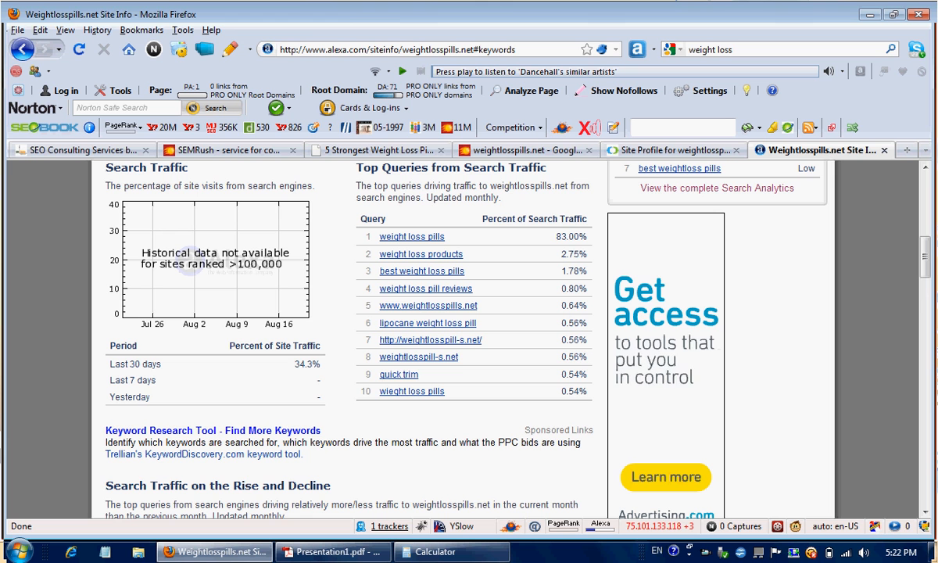
scroll(down, 3)
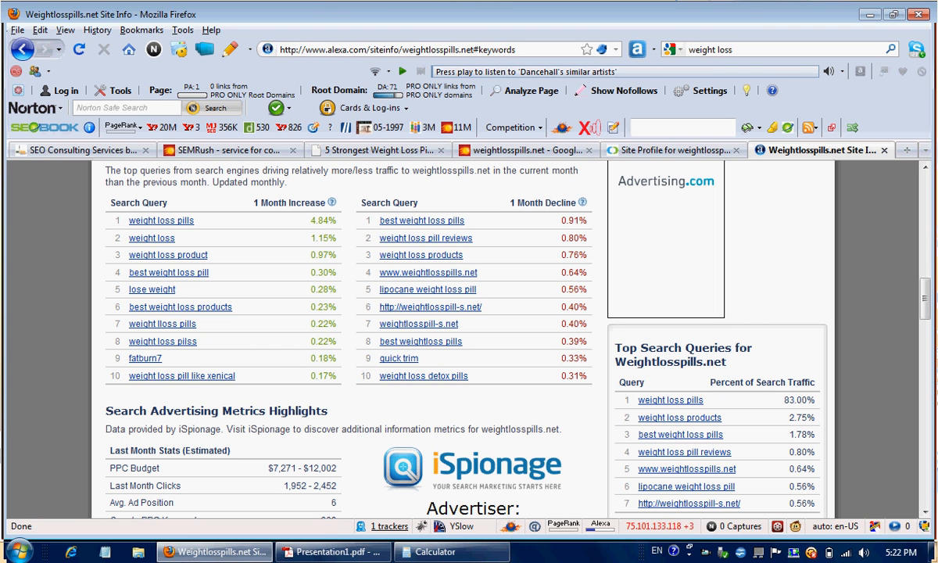
click(333, 551)
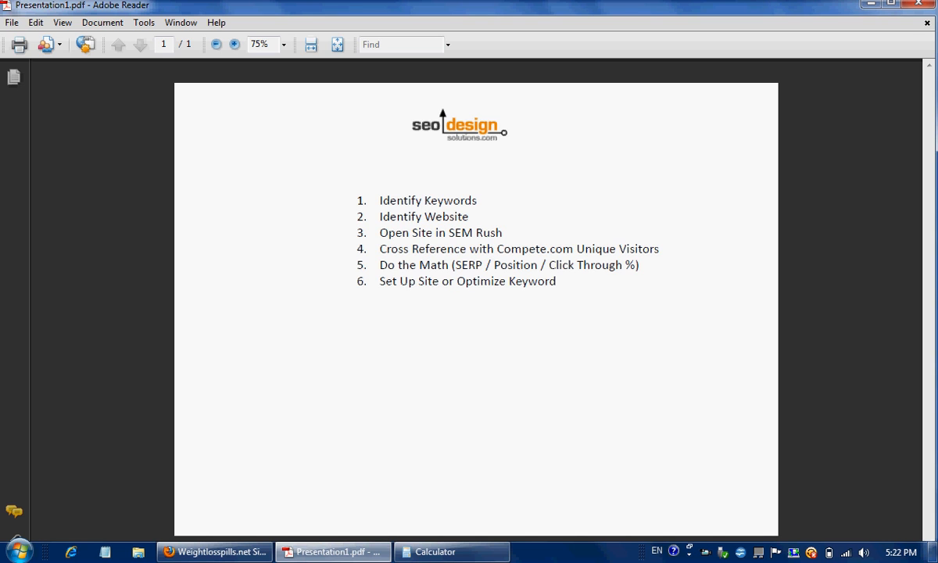
drag(574, 265, 396, 280)
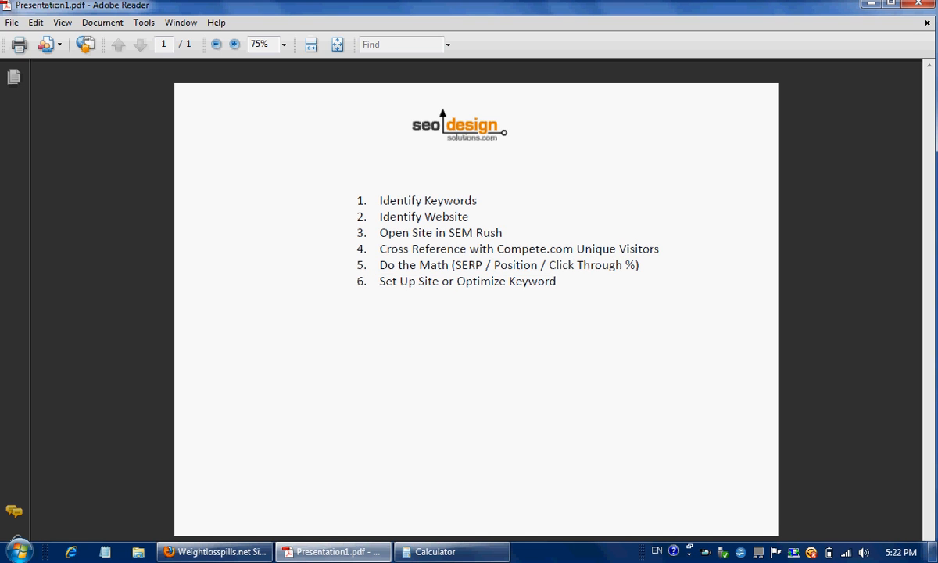
mouse_move(214, 550)
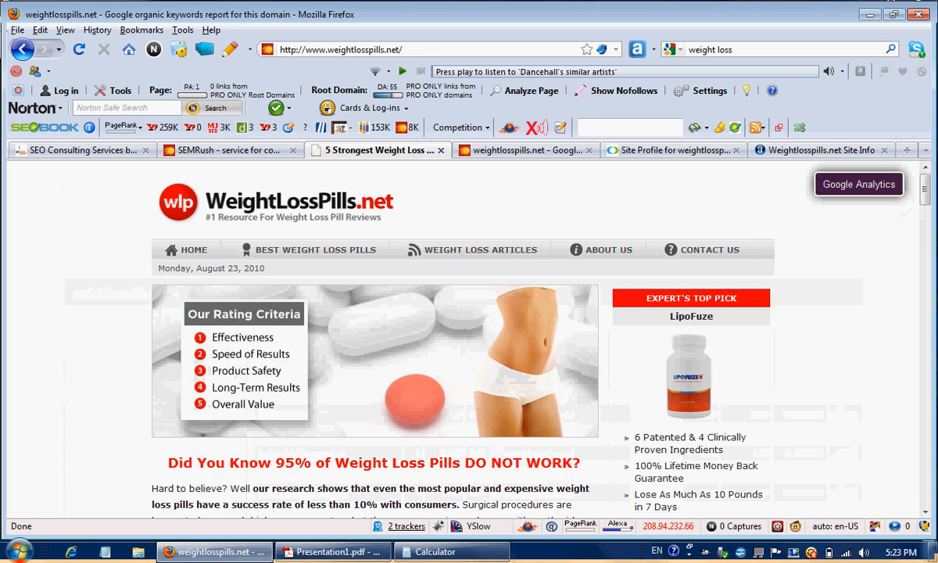
Show the 'SEO Consulting Services by SEO Design Solutions' page in Firefox.
click(86, 150)
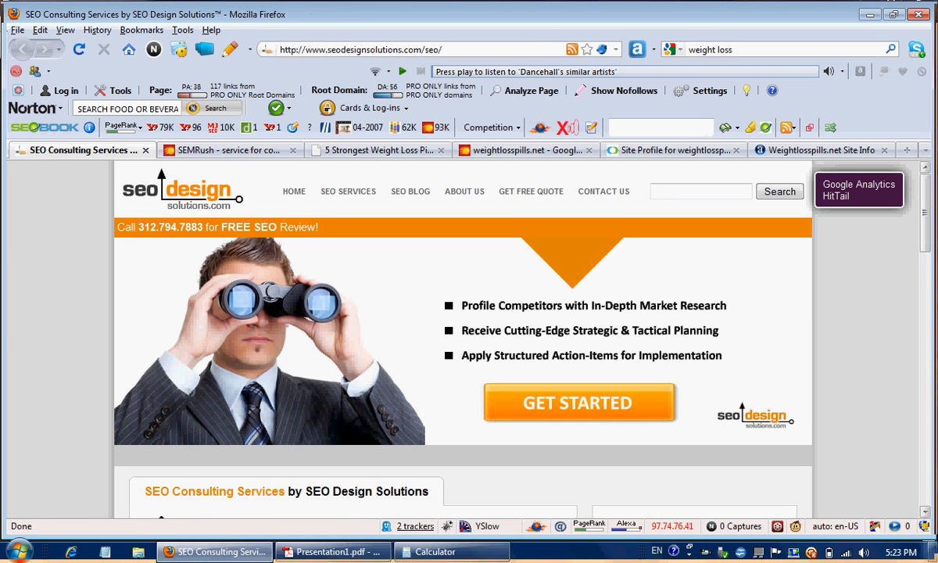